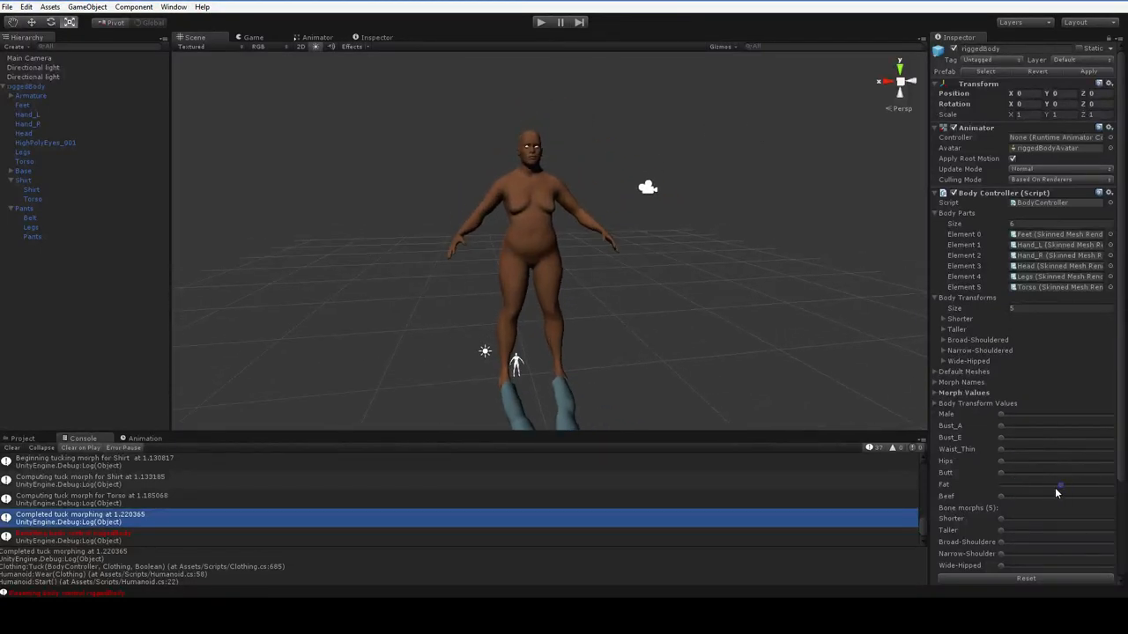
# Lower the Fat slider, then raise Male, Fat and Beef for a heavy muscular male body.
pyautogui.moveTo(1057, 484); pyautogui.dragTo(1022, 485)
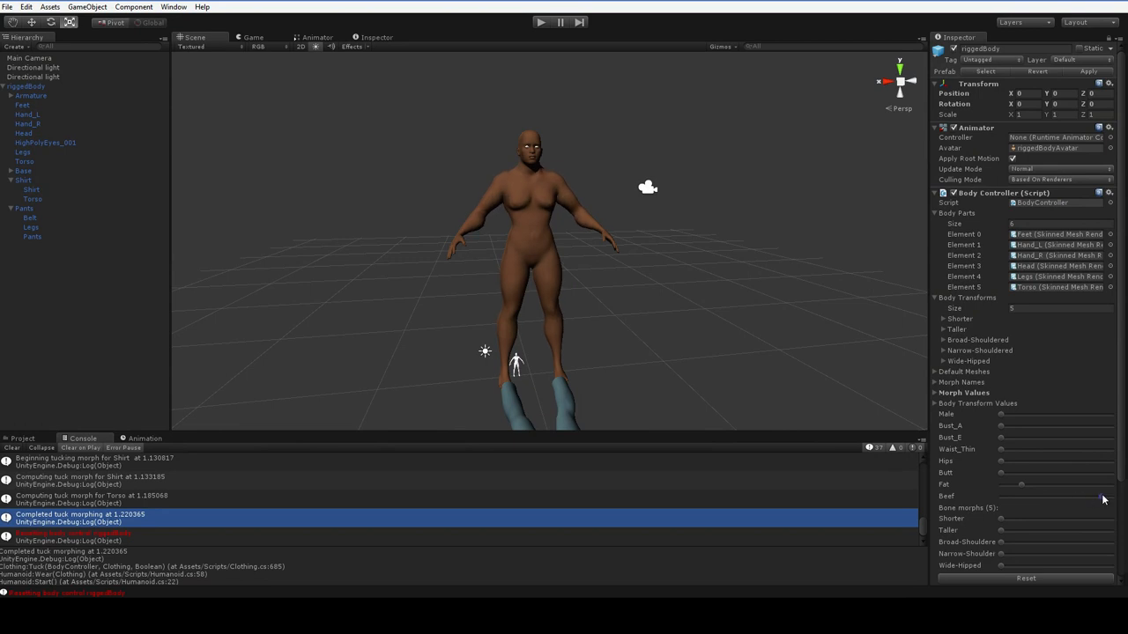
pyautogui.moveTo(1022, 484); pyautogui.dragTo(1069, 484)
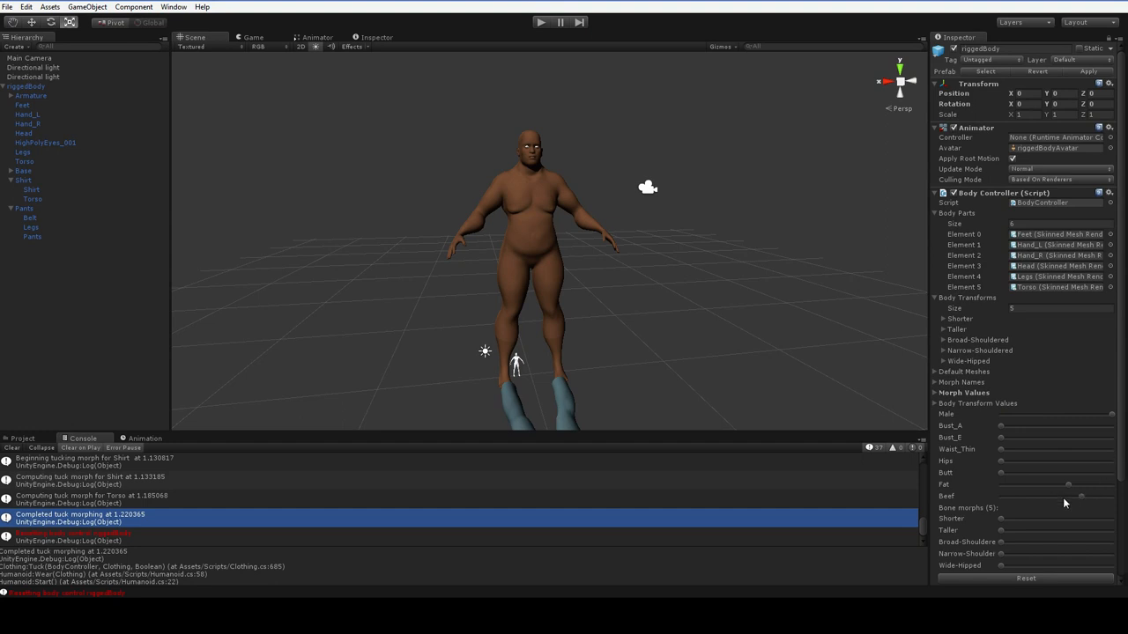
pyautogui.moveTo(568, 214)
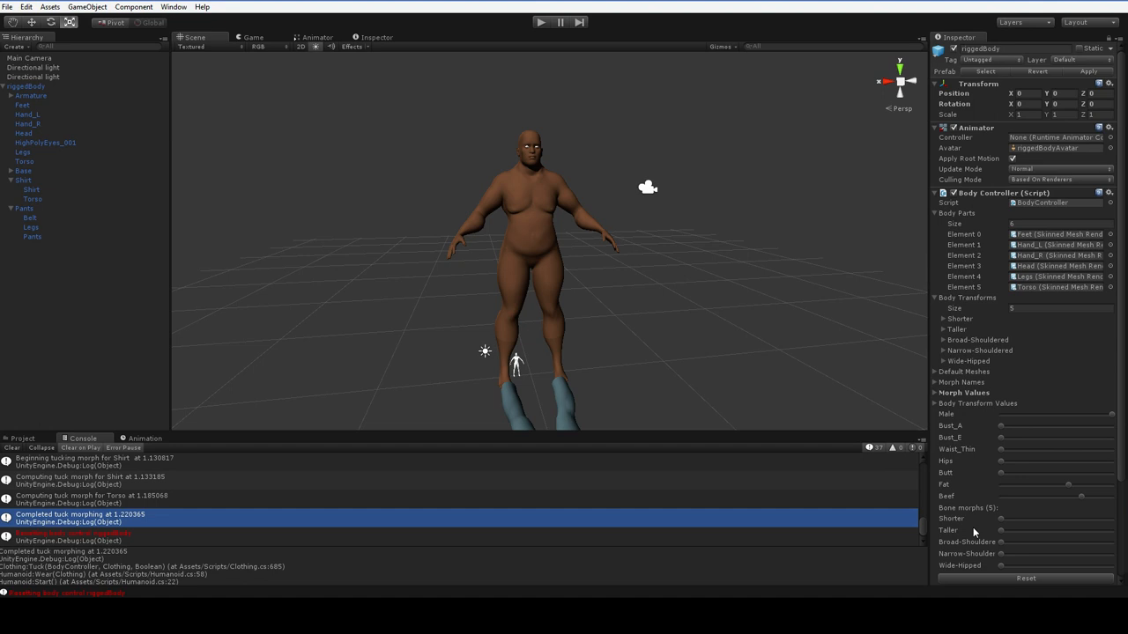
# Raise the Shorter and Broad-Shouldered bone morphs for a short, stocky, wide frame.
pyautogui.moveTo(1001, 518); pyautogui.dragTo(1072, 518)
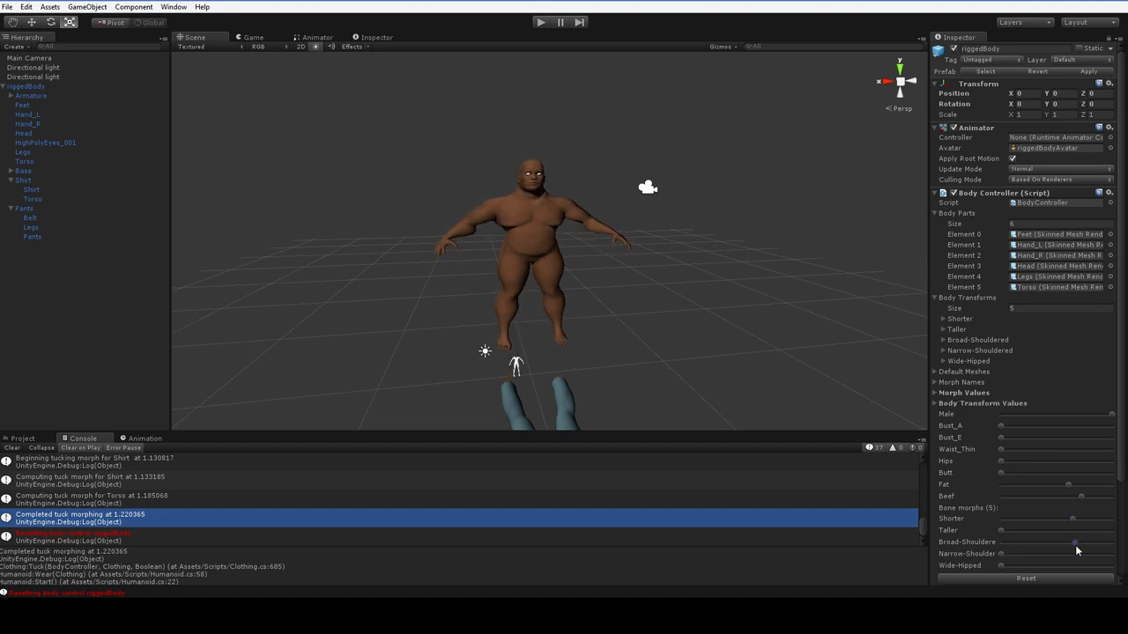
pyautogui.moveTo(1074, 542); pyautogui.dragTo(1081, 542)
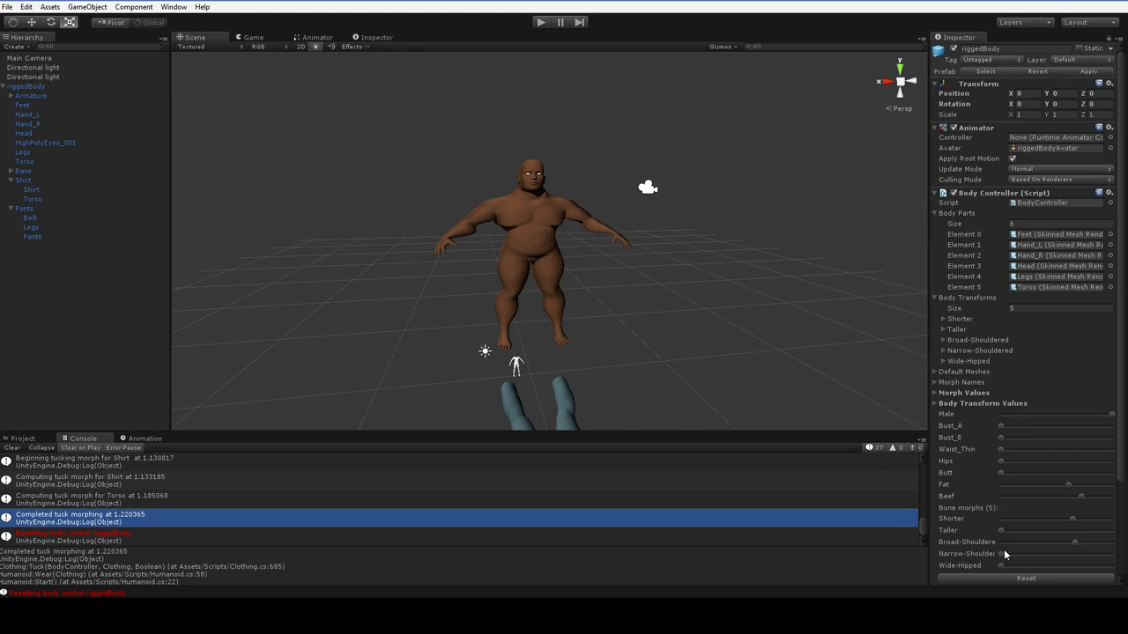
pyautogui.moveTo(1015, 541)
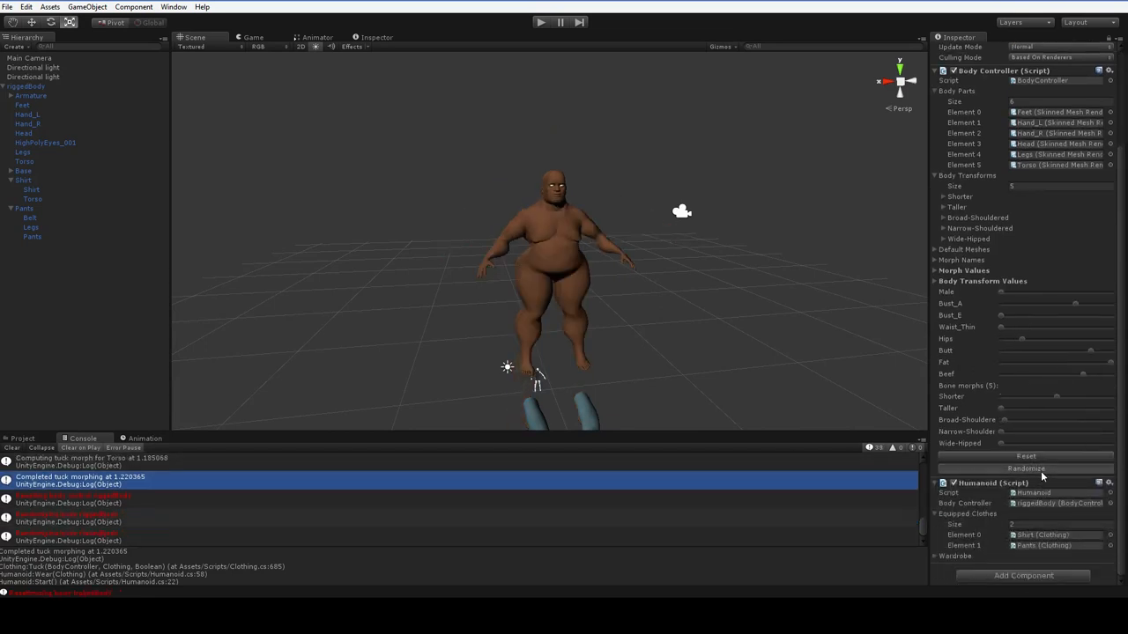
# Randomize the body into a slim female figure and briefly preview it in Play mode.
pyautogui.click(1025, 468)
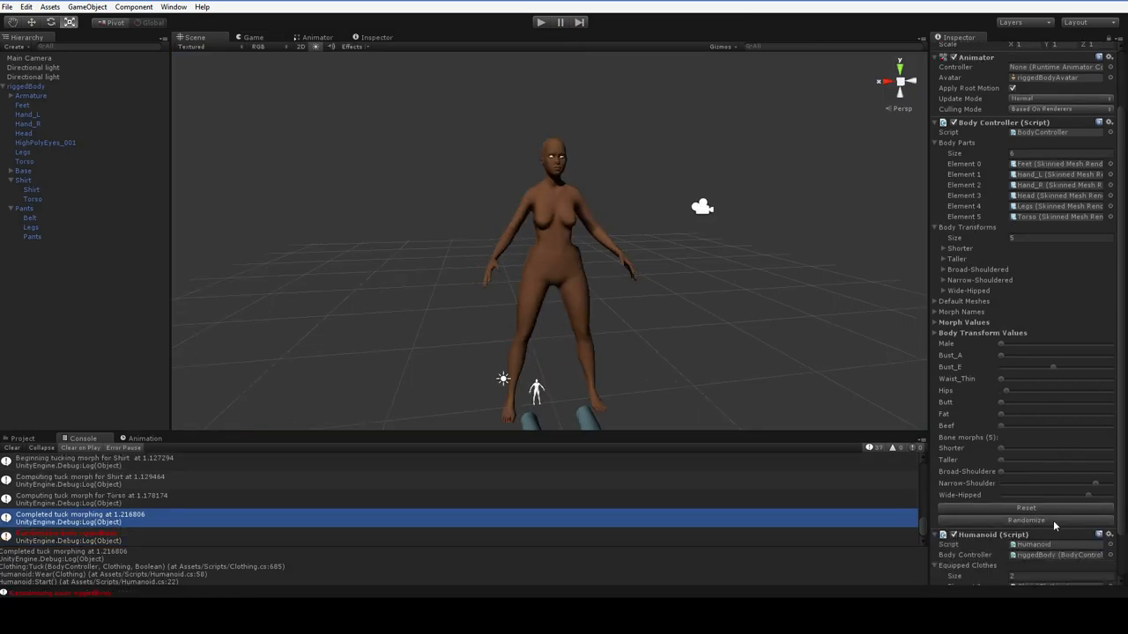
pyautogui.click(541, 22)
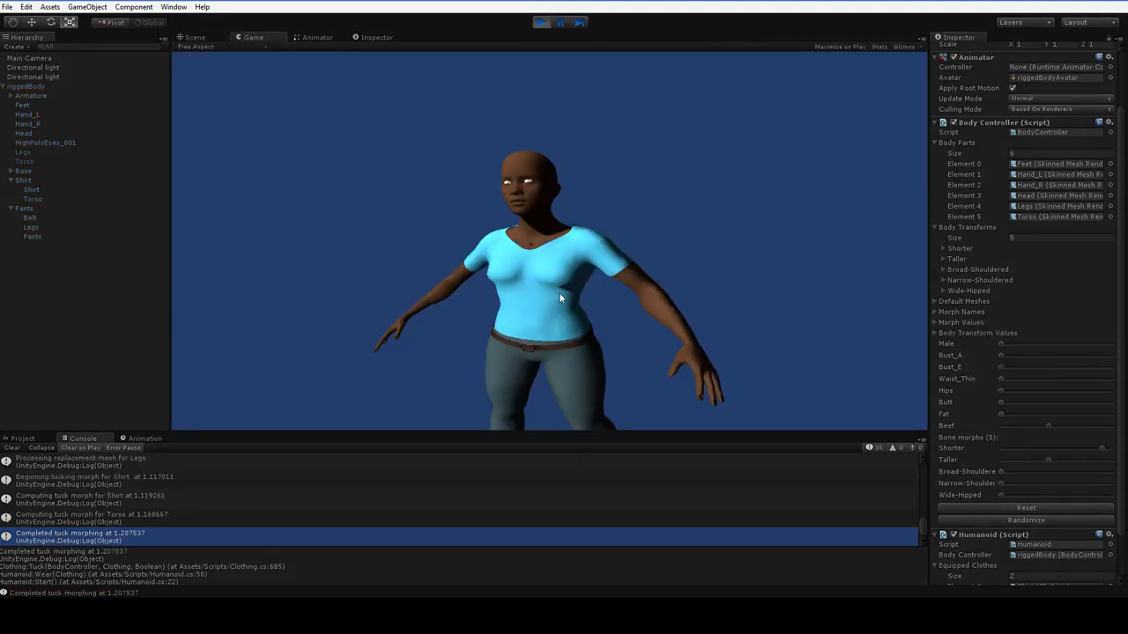
pyautogui.click(541, 23)
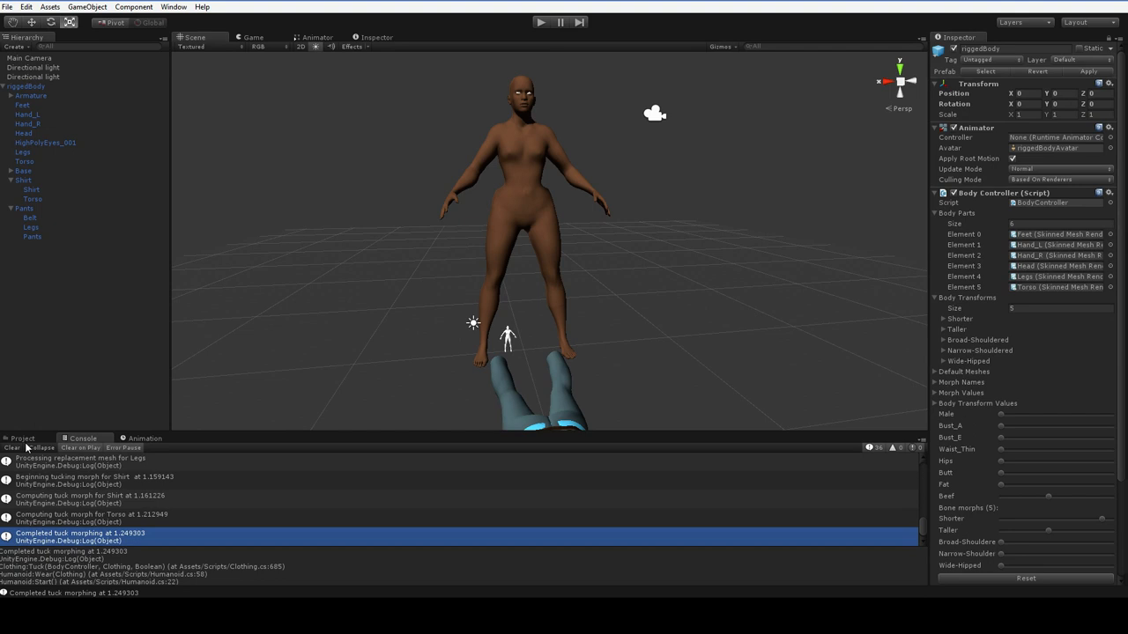
# Review BodyController.cs in MonoDevelop, then return to Unity's Scripts folder.
pyautogui.click(22, 438)
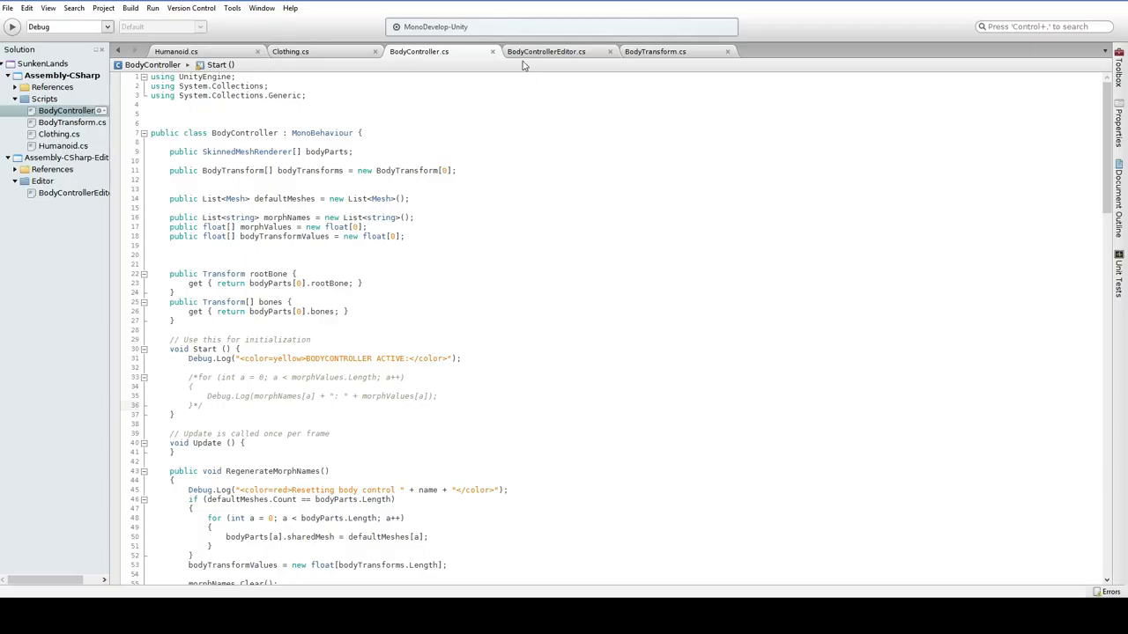
pyautogui.click(547, 52)
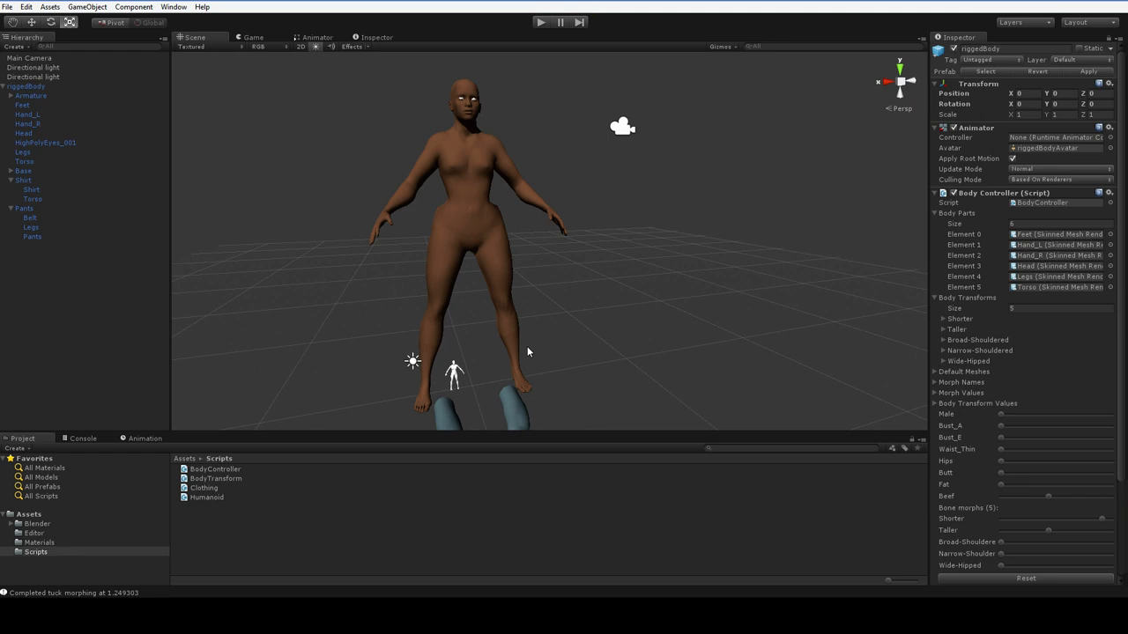
# Randomize a heavier, curvier body, then enter and exit Play mode to check slider values.
pyautogui.click(1026, 556)
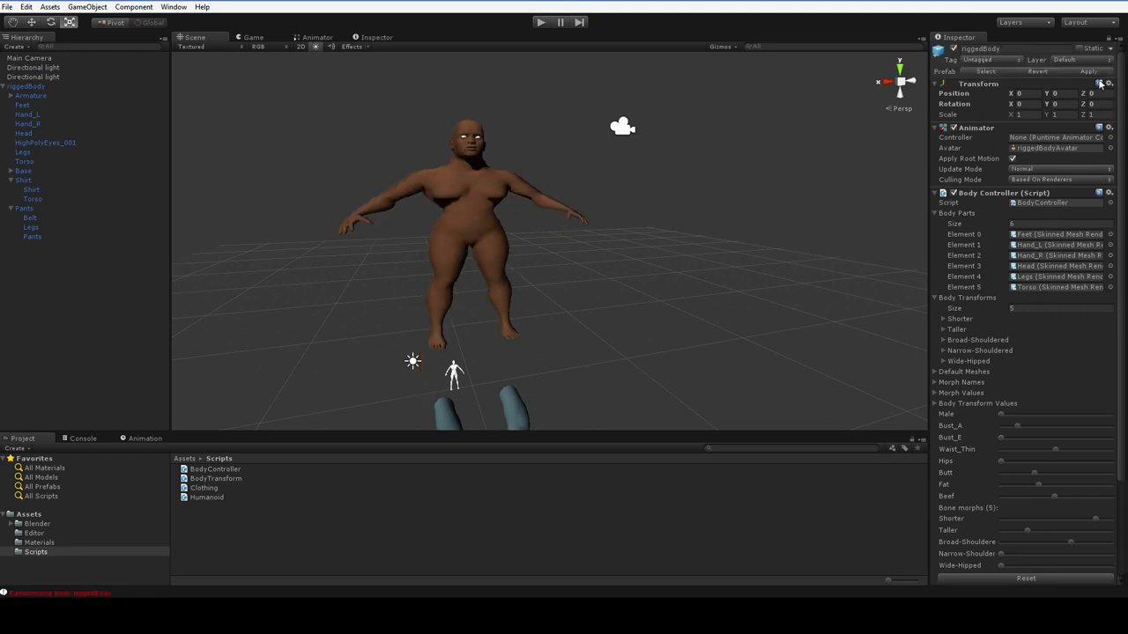
pyautogui.click(540, 22)
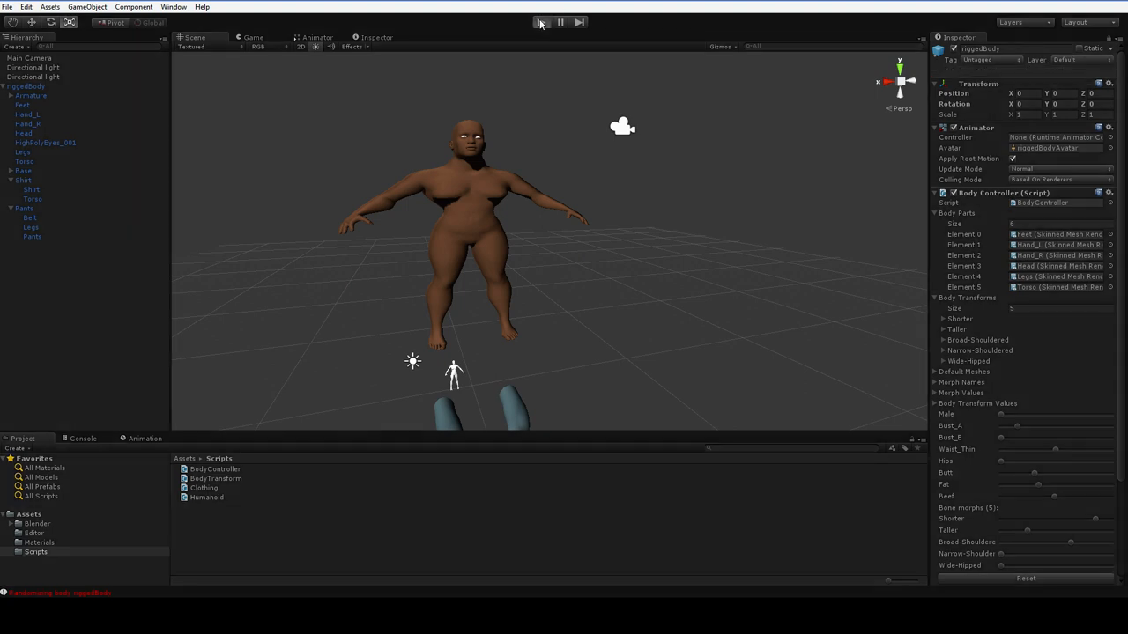
pyautogui.click(541, 22)
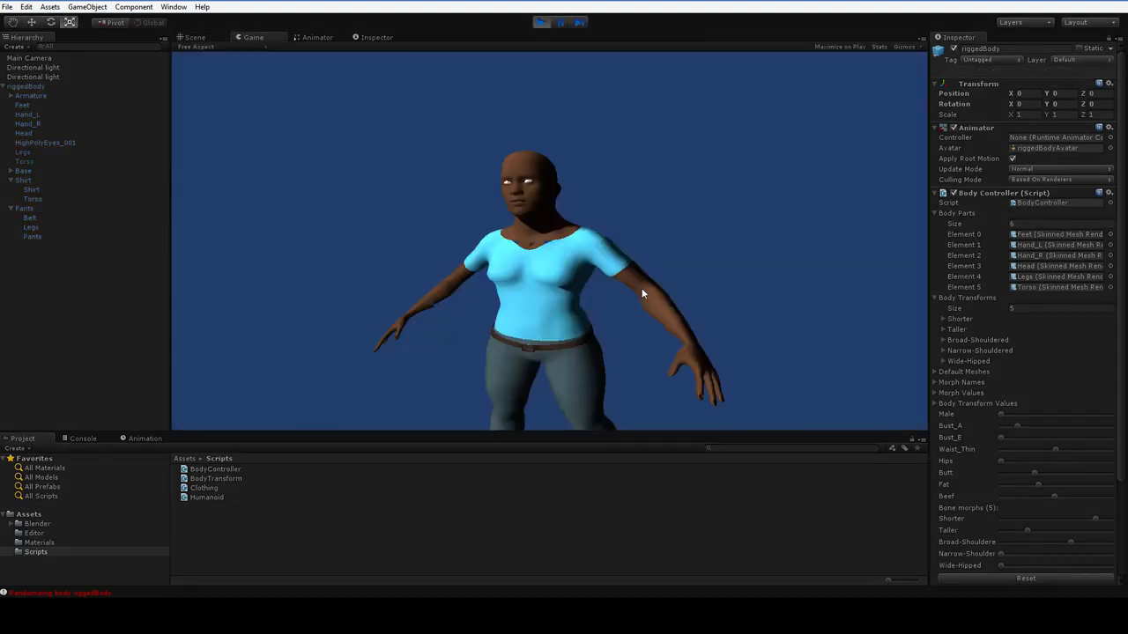
pyautogui.click(541, 22)
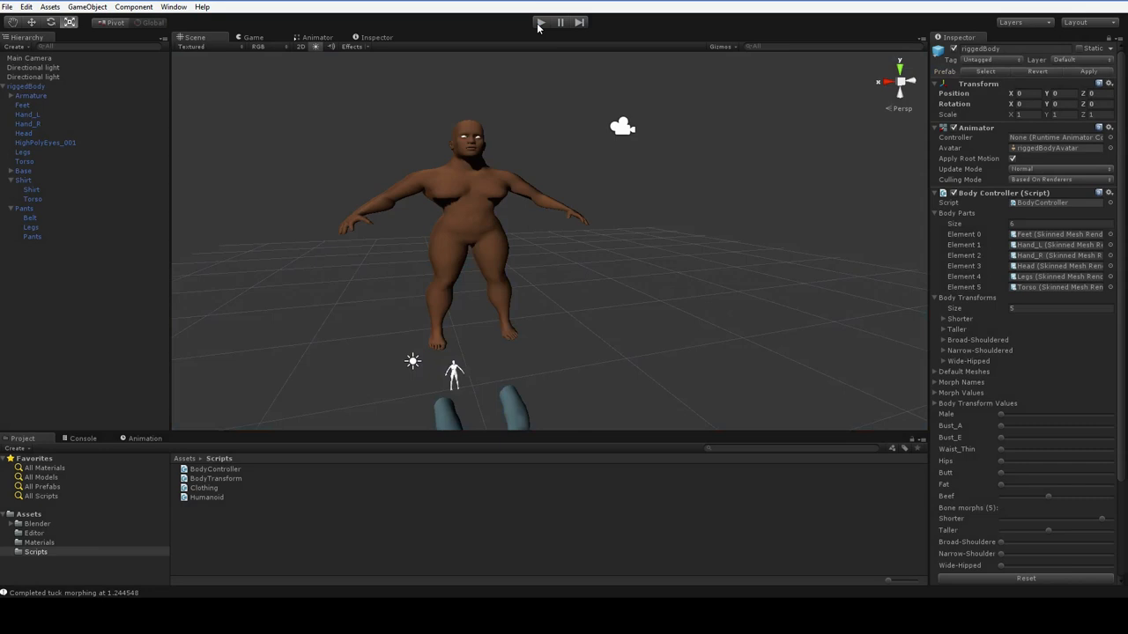
pyautogui.moveTo(745, 335)
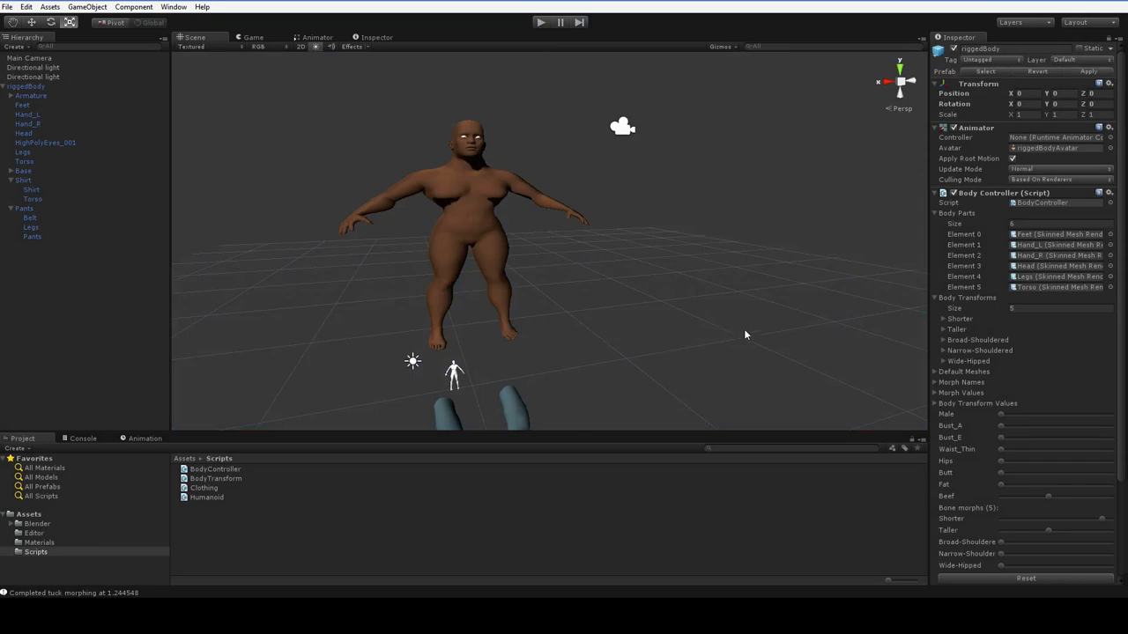
pyautogui.moveTo(294, 250)
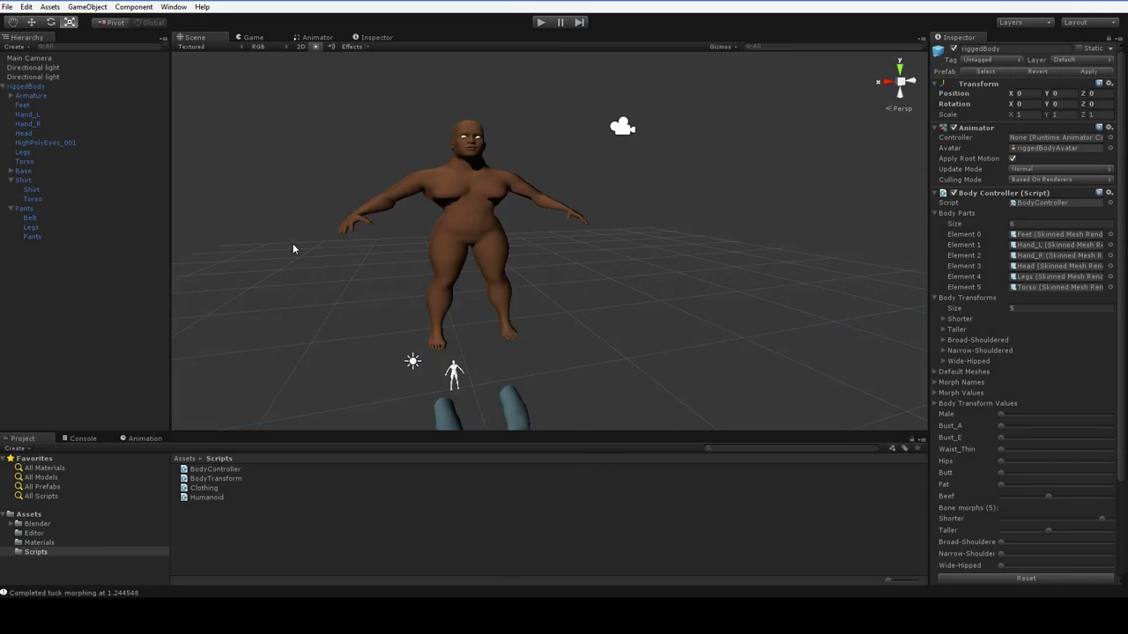
pyautogui.moveTo(993, 324)
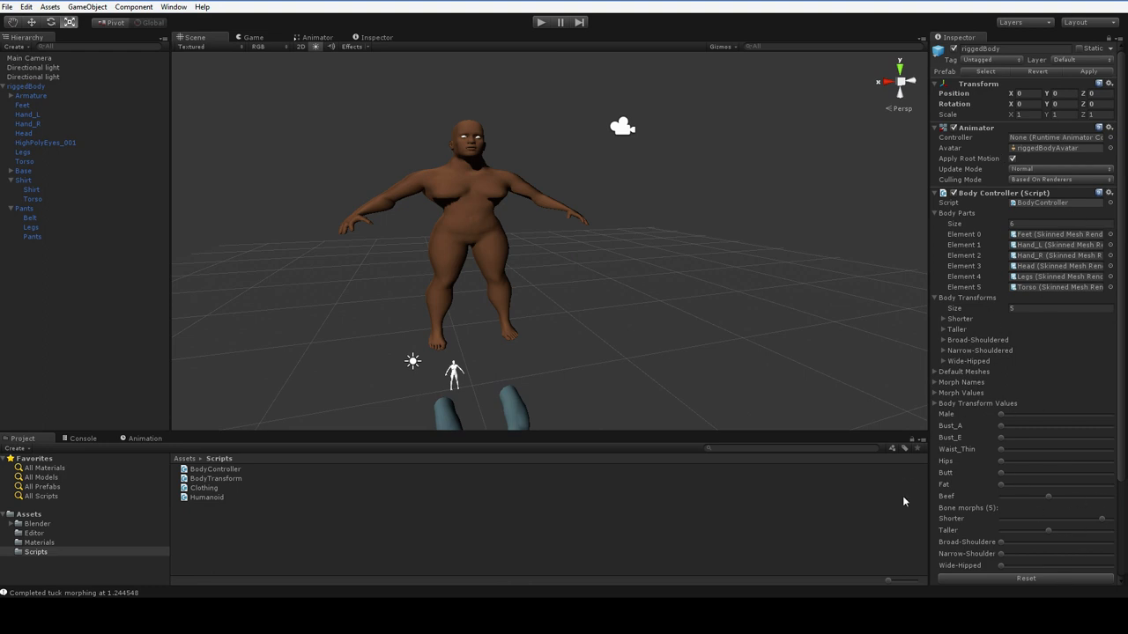
pyautogui.moveTo(911, 486)
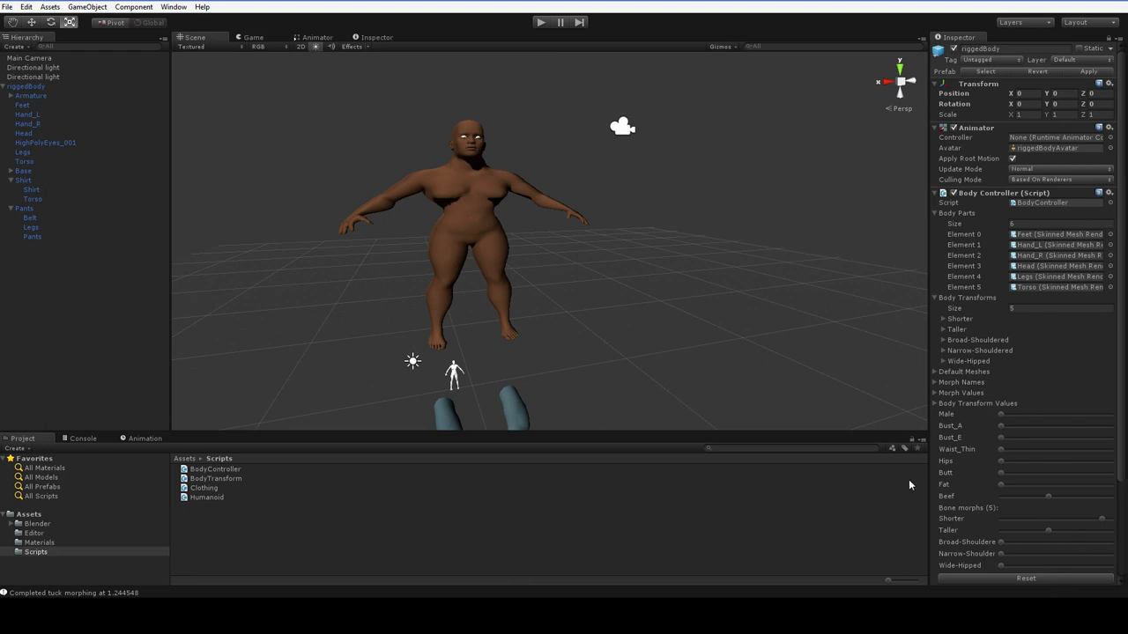
pyautogui.moveTo(447, 309)
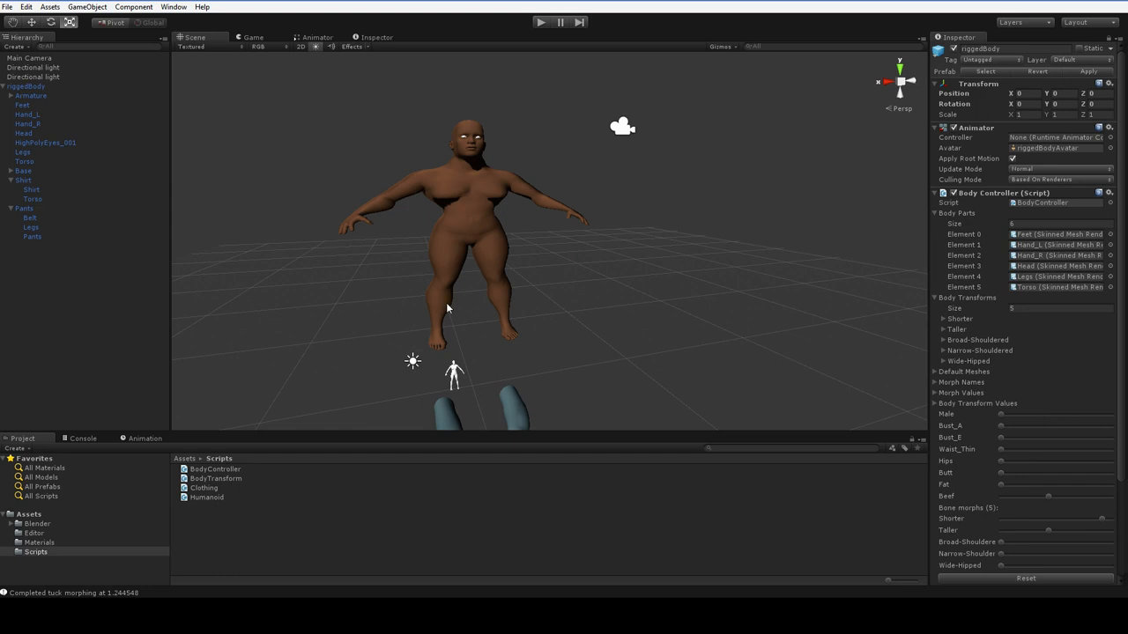
# Inspect the Feet, Hand_R and Head meshes, then raise the Waist_Thin morph.
pyautogui.click(22, 105)
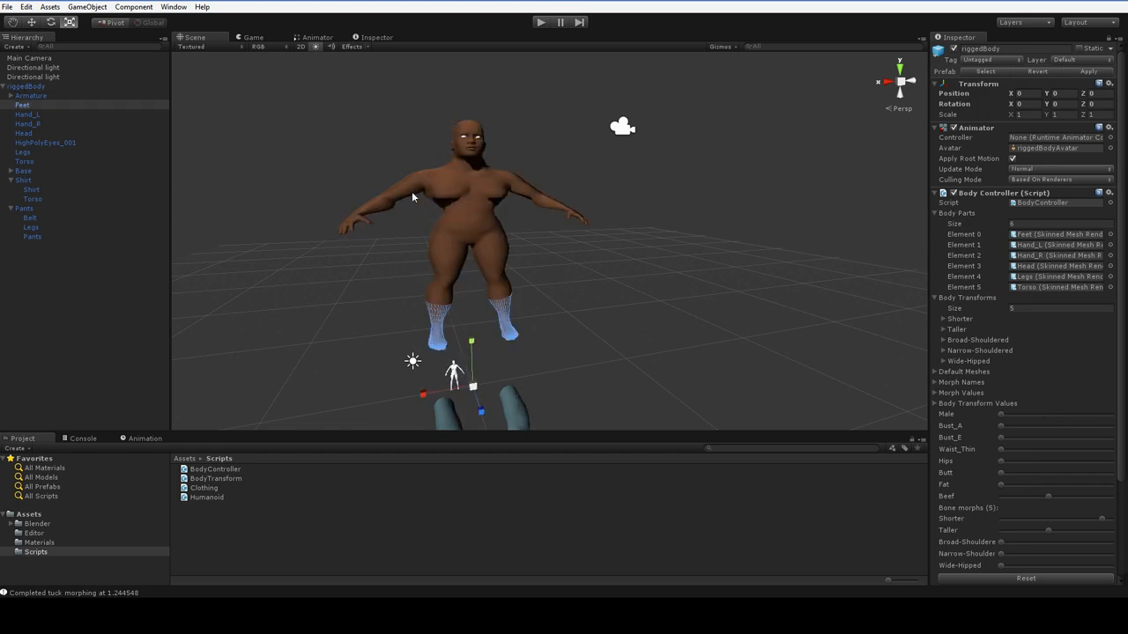
pyautogui.click(29, 124)
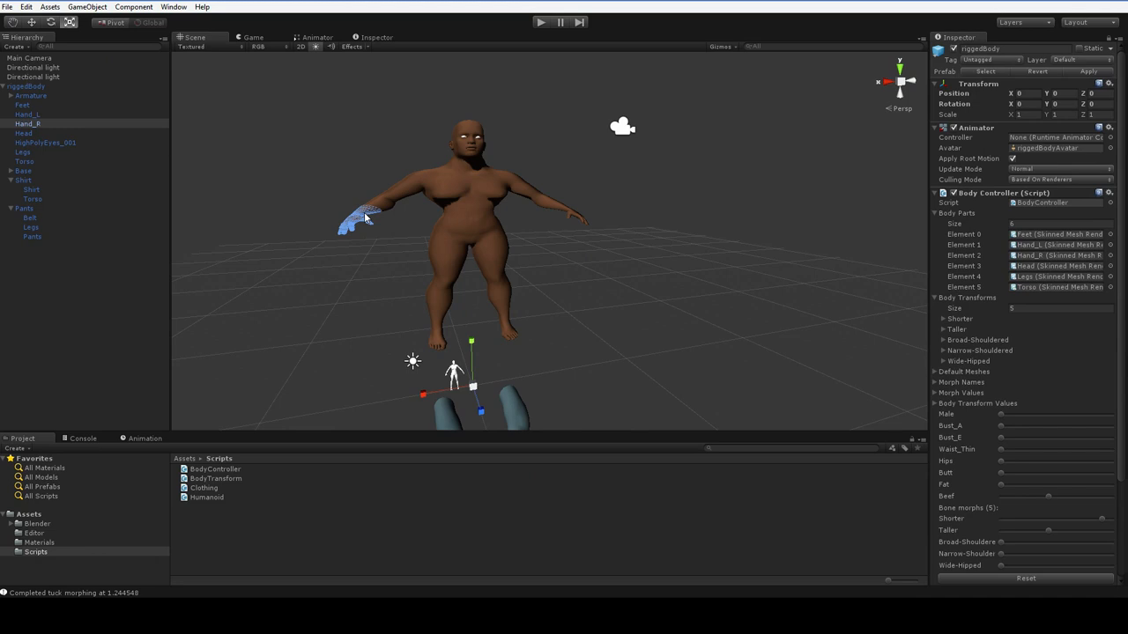
pyautogui.click(24, 133)
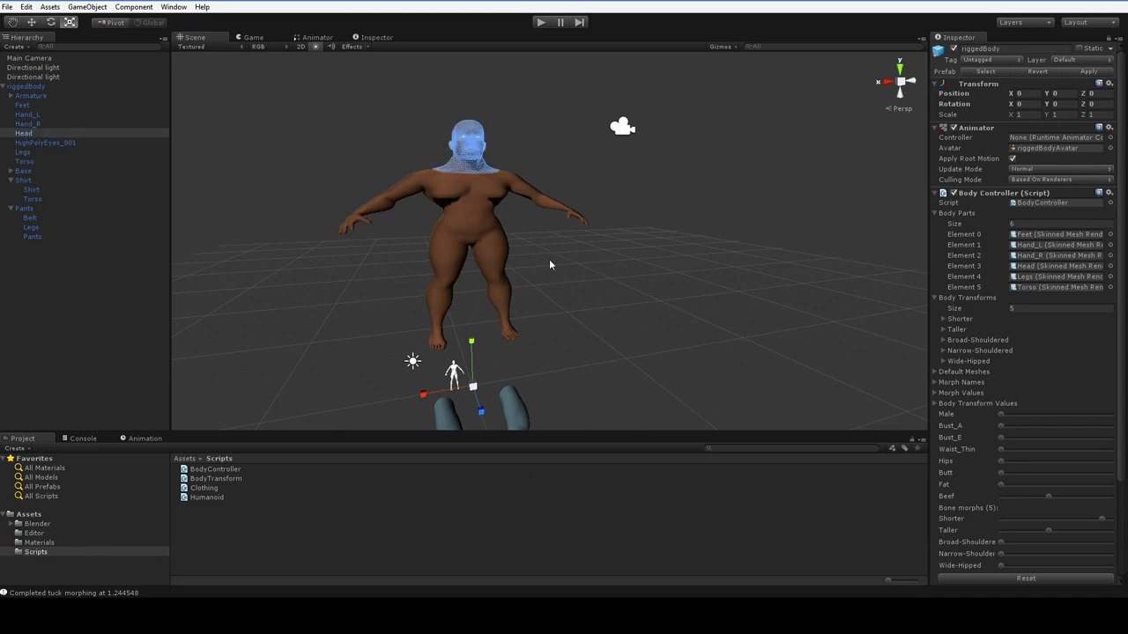
pyautogui.moveTo(61, 106)
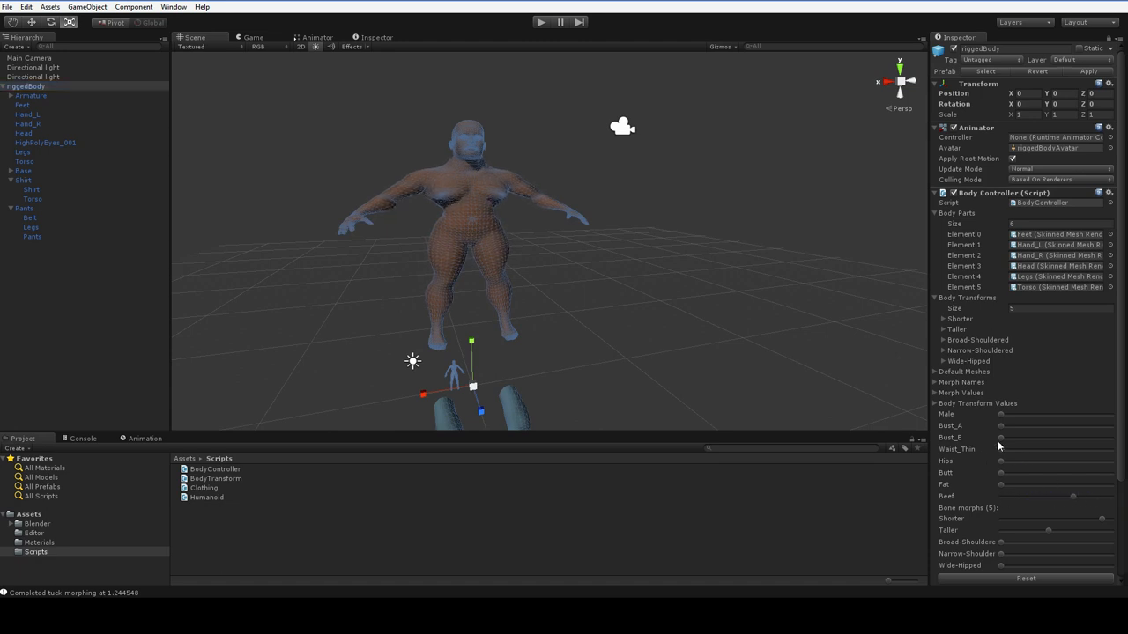
pyautogui.moveTo(995, 451)
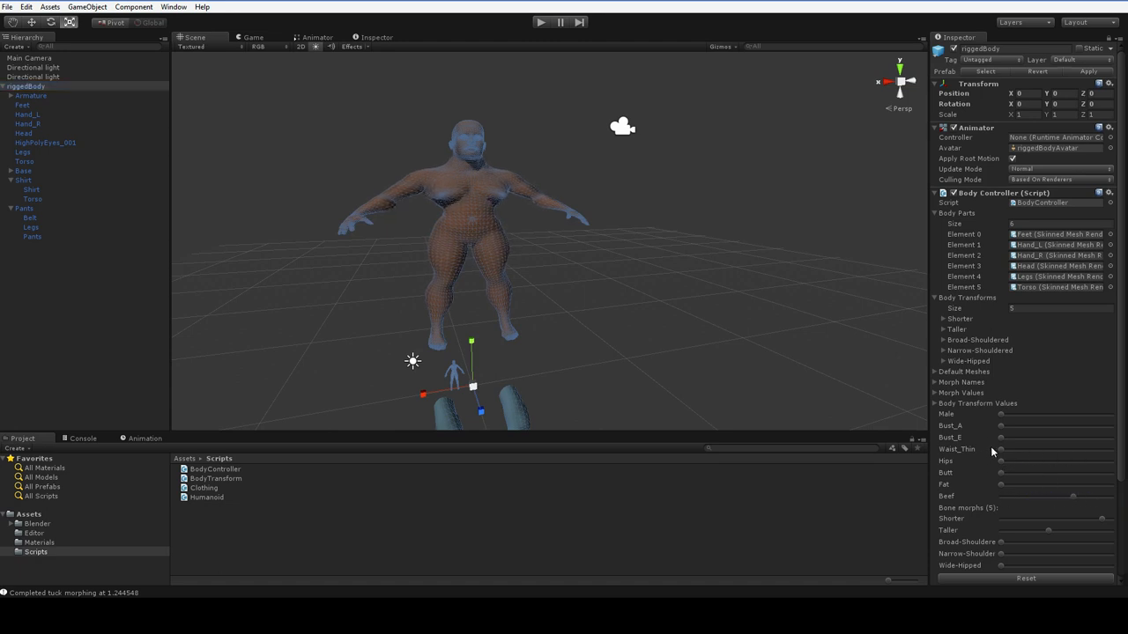
pyautogui.moveTo(1000, 449); pyautogui.dragTo(1073, 449)
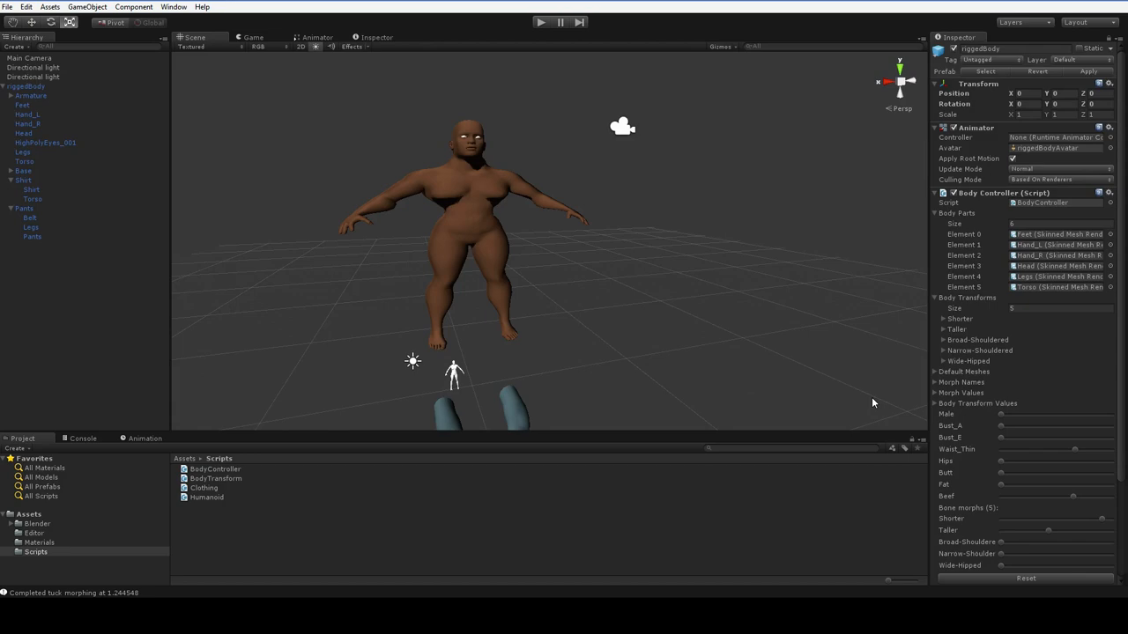
pyautogui.moveTo(540, 603)
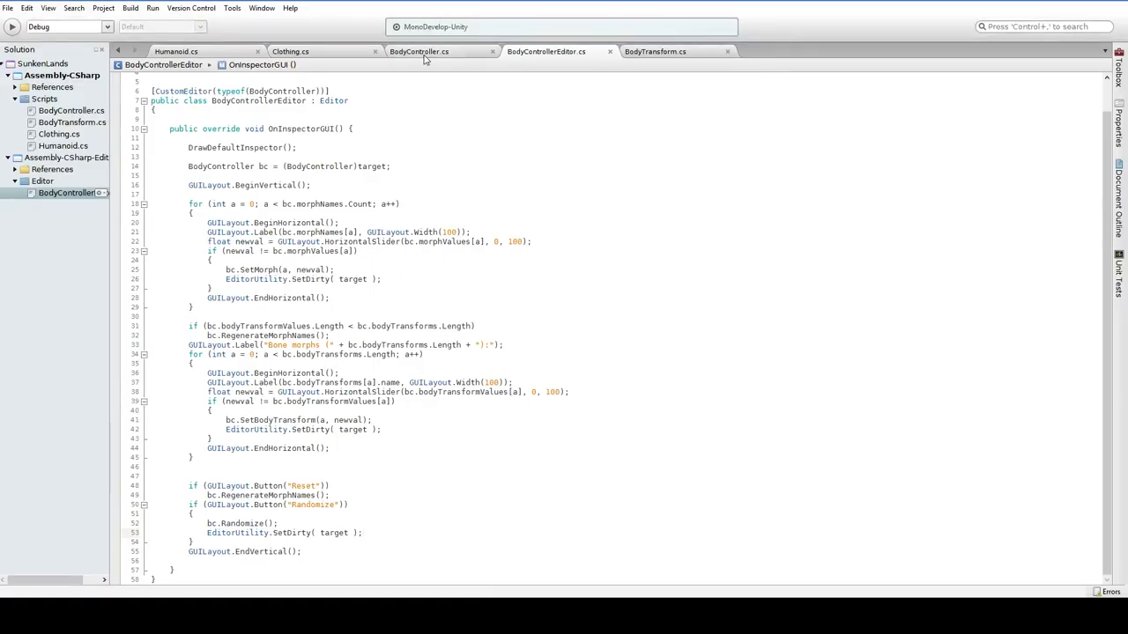
# Highlight the morphValues and bodyTransformValues declarations on lines 17–18 of BodyController.cs.
pyautogui.click(419, 51)
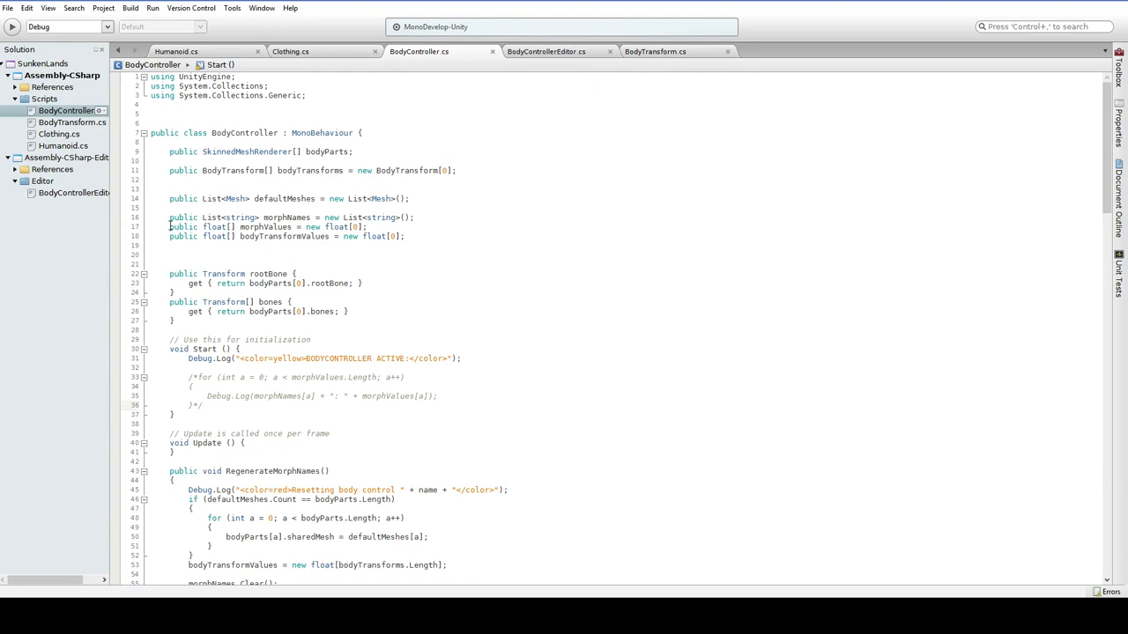
pyautogui.moveTo(169, 226); pyautogui.dragTo(405, 236)
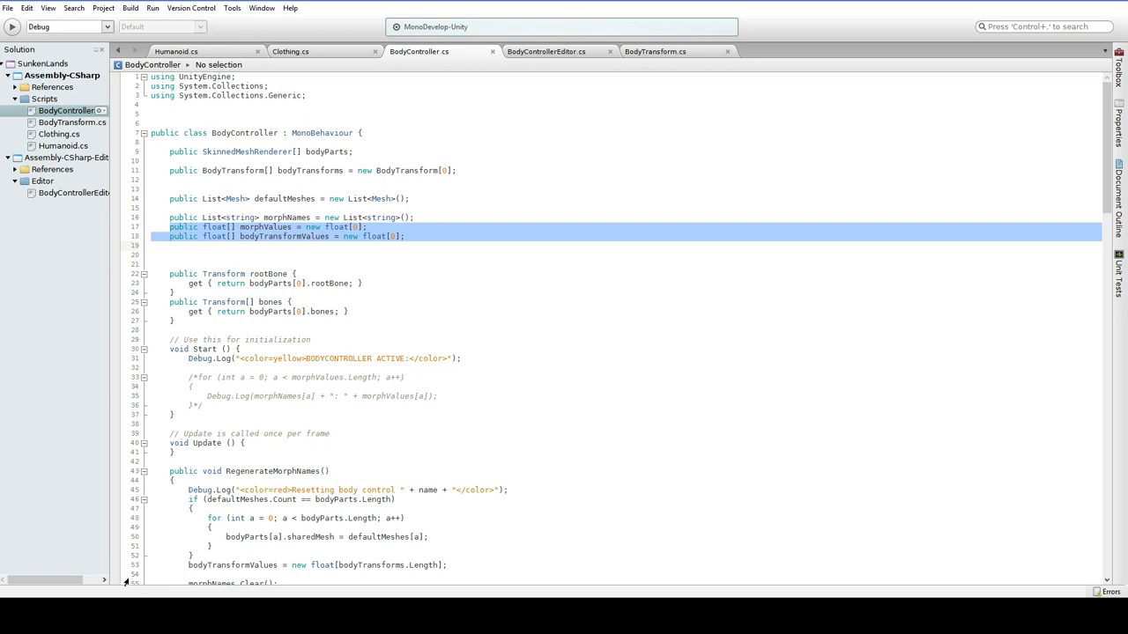
pyautogui.moveTo(393, 588)
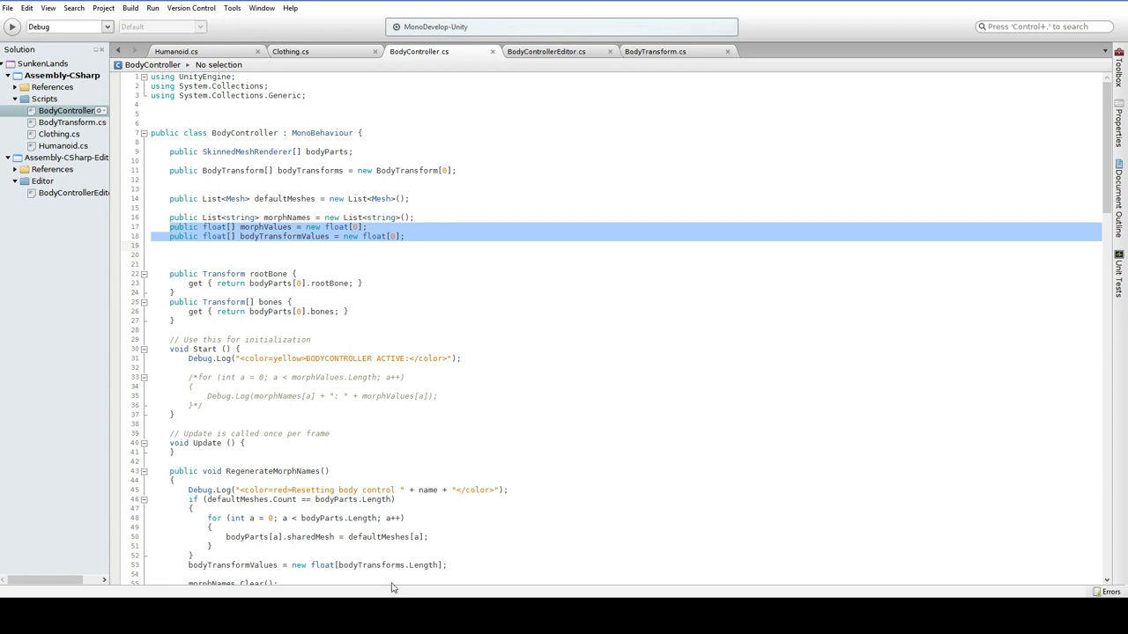